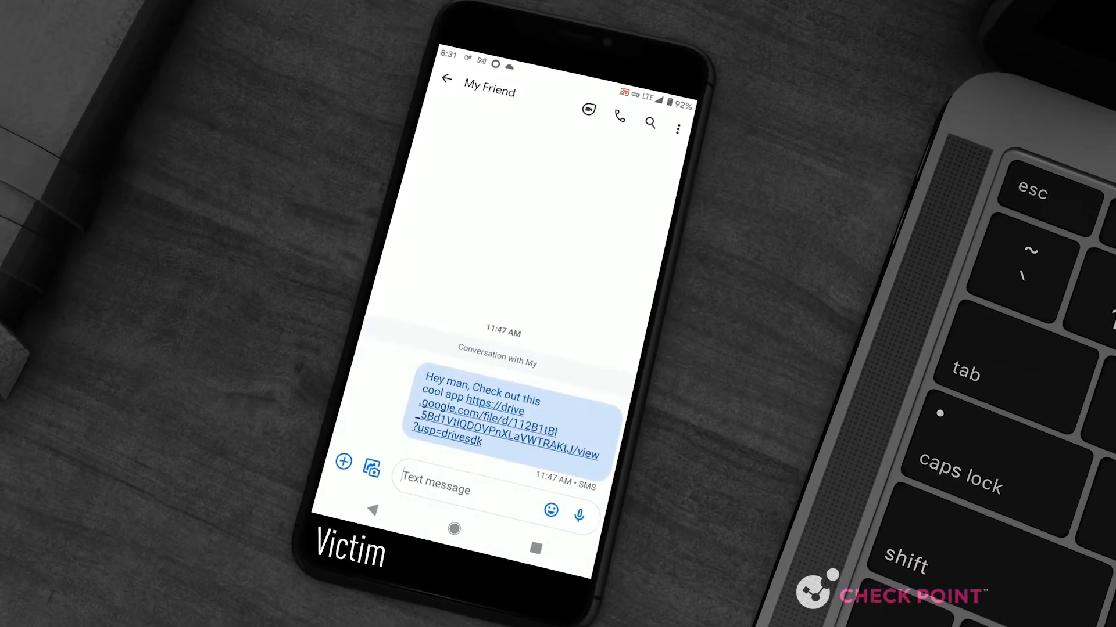
- Open the shared Drive link in Messages and install com.chrome.attack via Package installer
{"action": "left_click", "coordinate": [498, 425]}
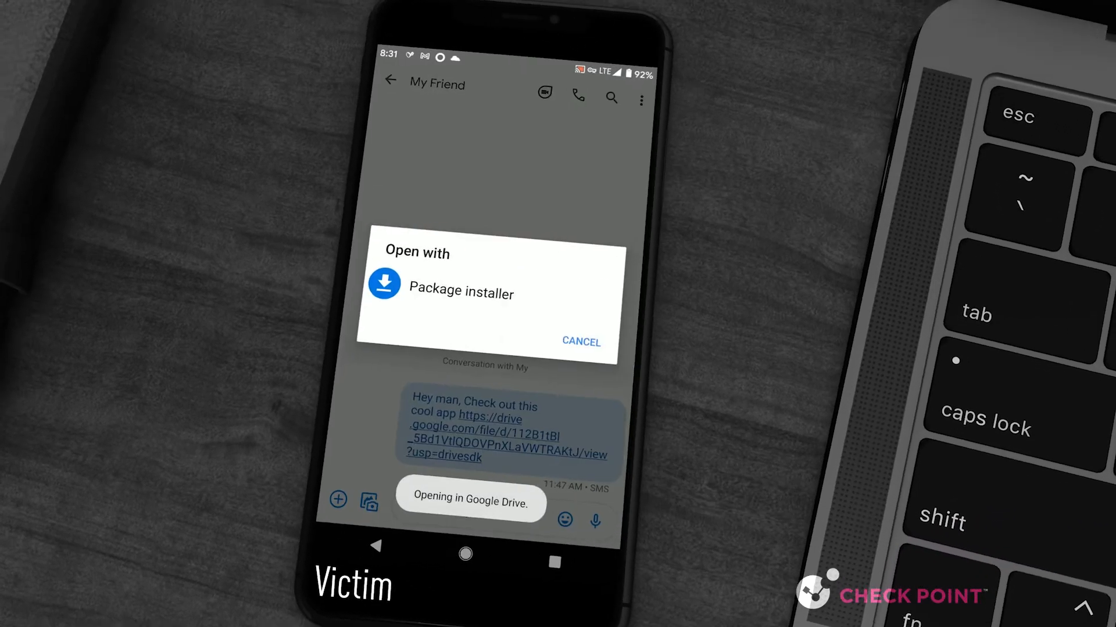
{"action": "left_click", "coordinate": [460, 293]}
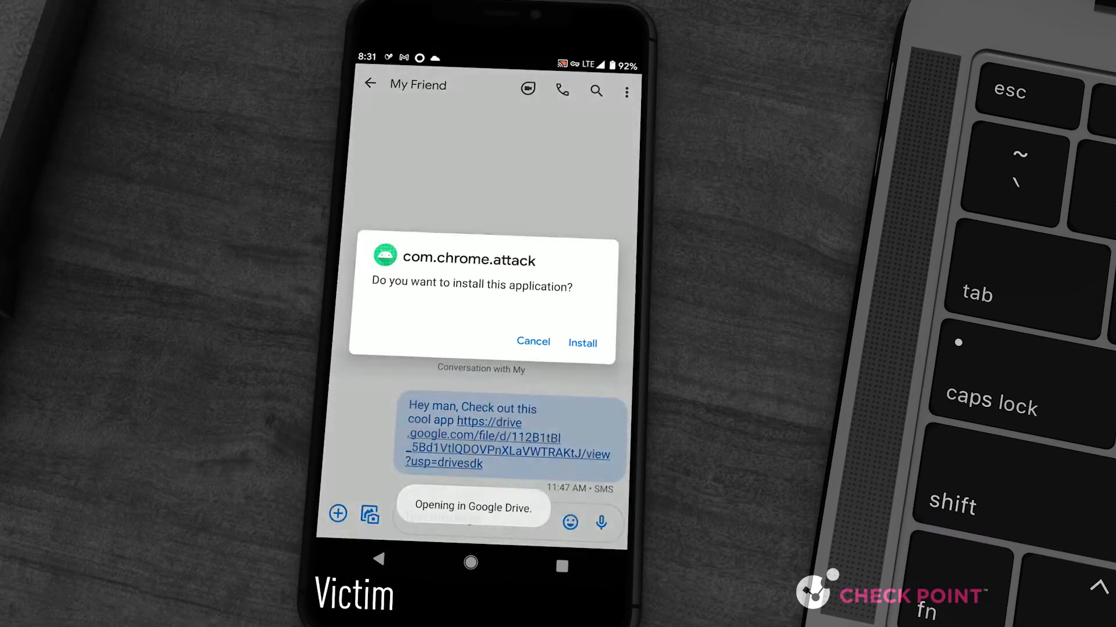
{"action": "left_click", "coordinate": [582, 342]}
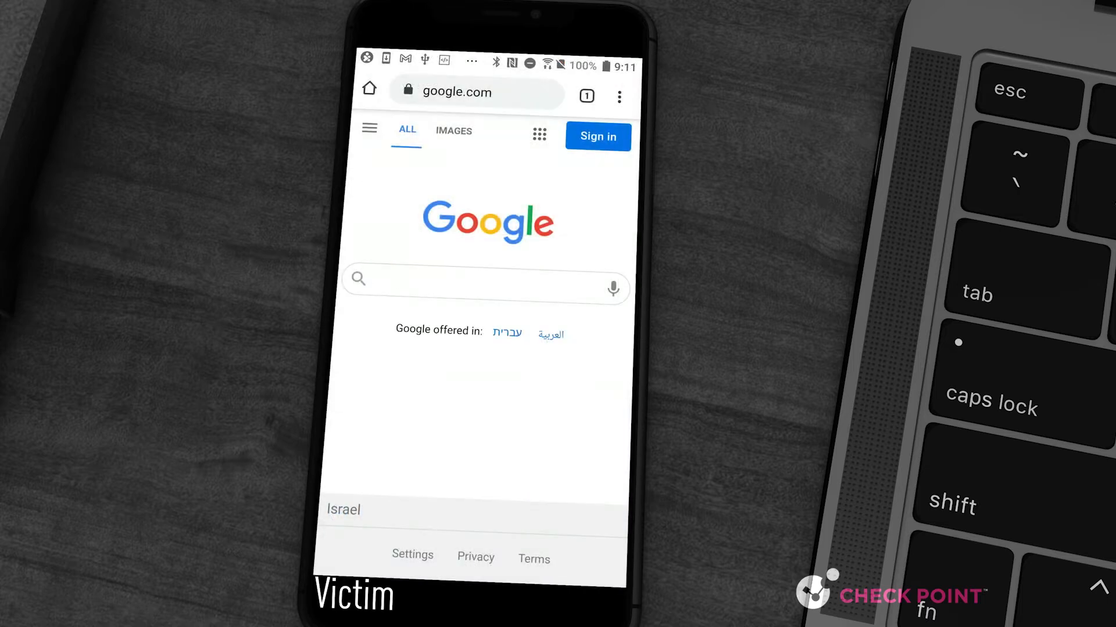
- Load dropbox.com in Chrome to reach the Dropbox Home page
{"action": "type", "text": "dropbox.com"}
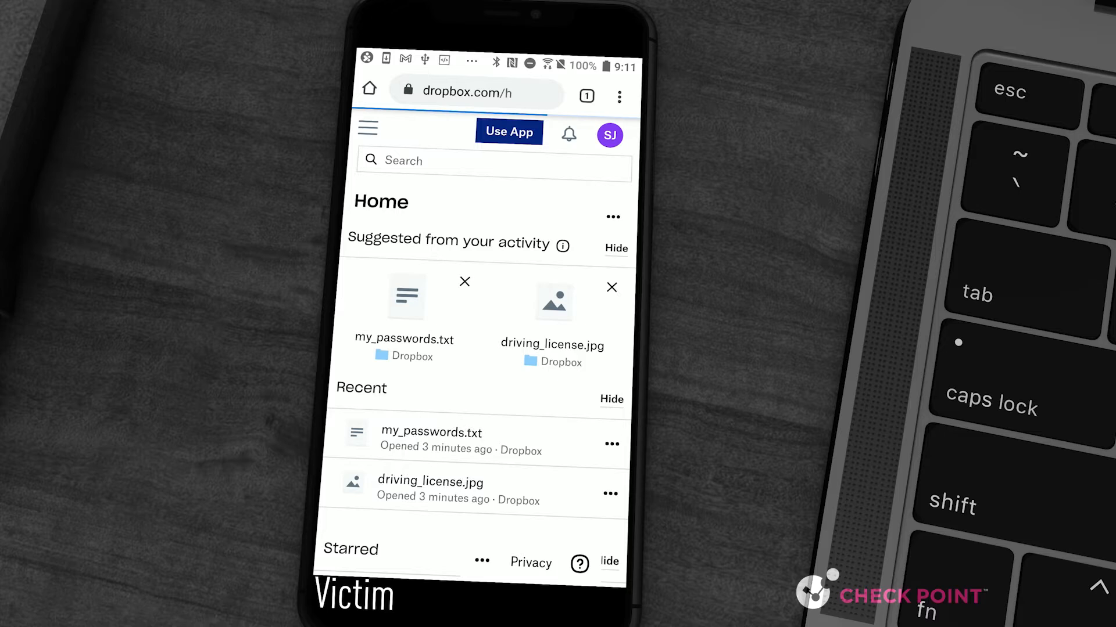
{"action": "left_click", "coordinate": [552, 302]}
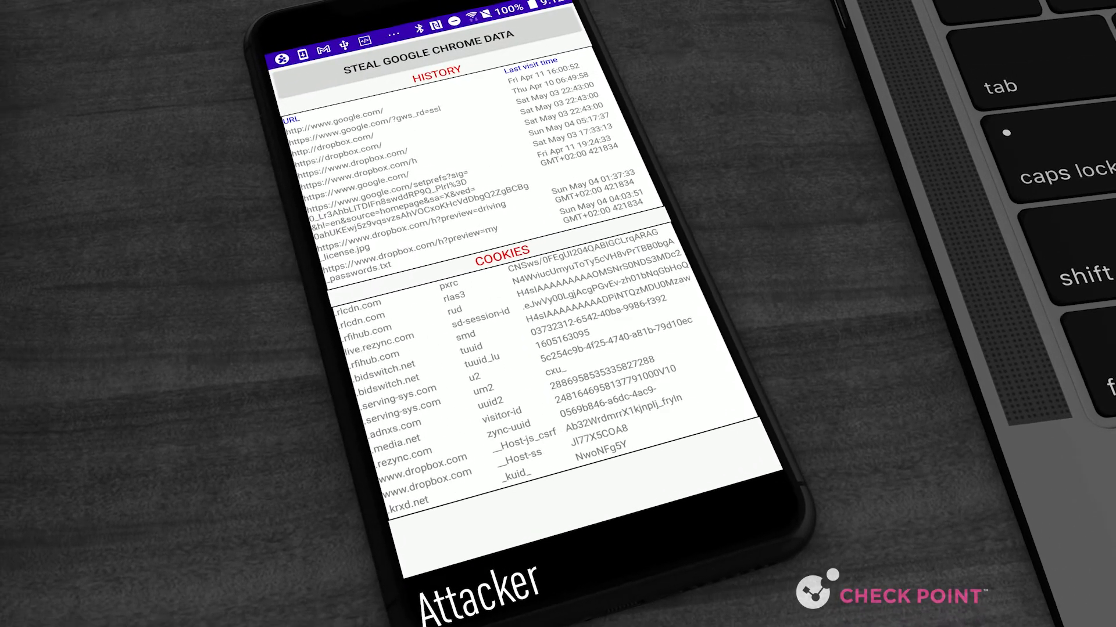
- Browse the cookies table's rows and filter them by 'dropbox'
{"action": "scroll", "scroll_direction": "down", "scroll_amount": 3}
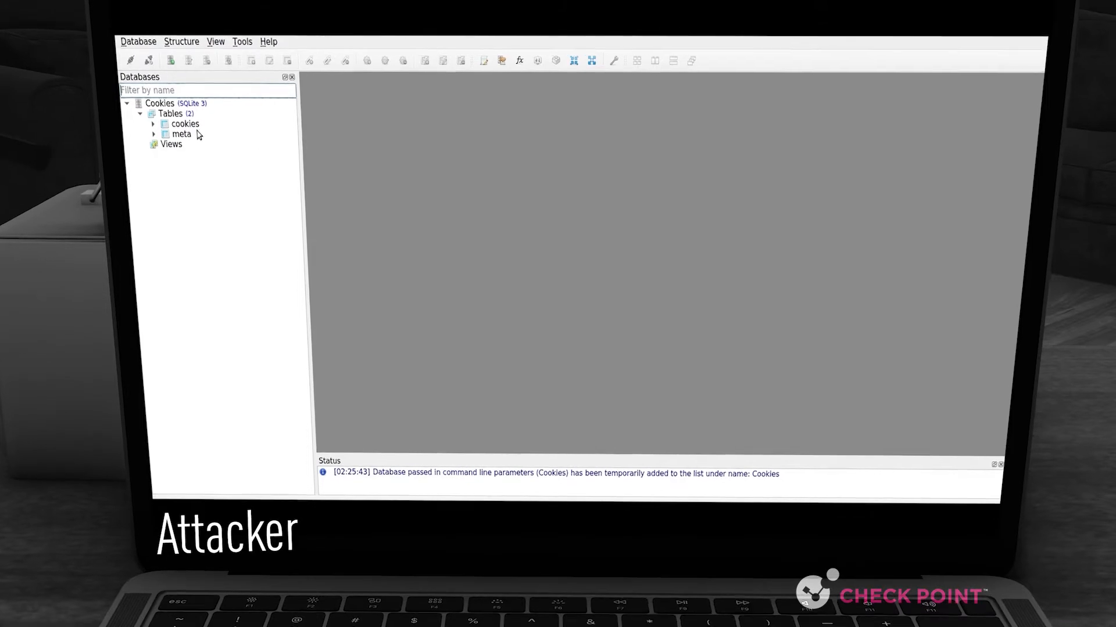
{"action": "left_click", "coordinate": [184, 124]}
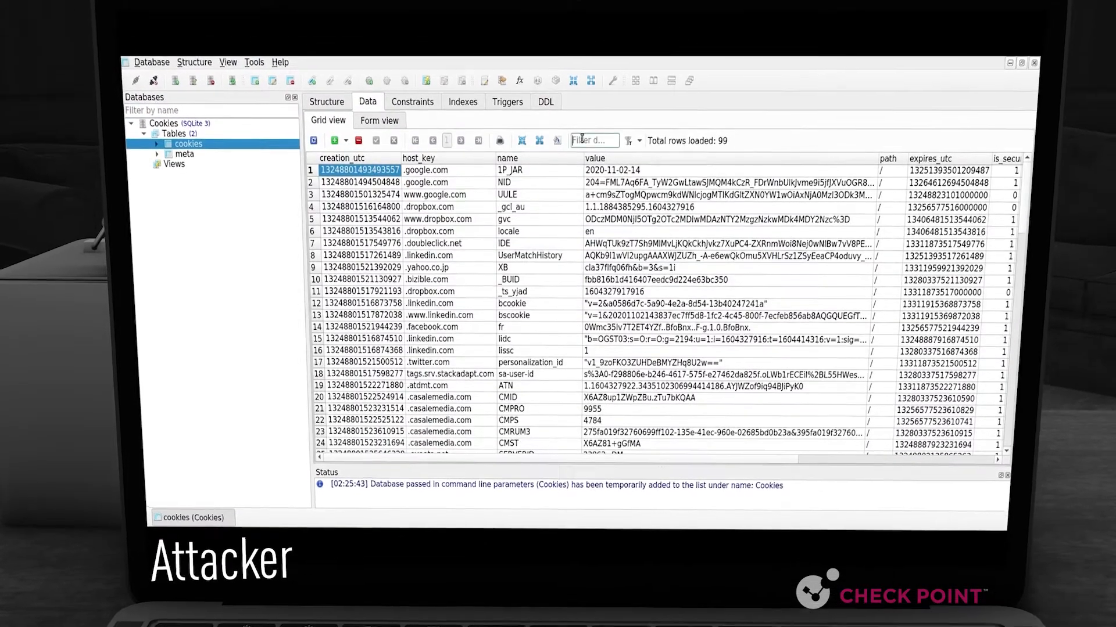
{"action": "type", "text": "dropbox"}
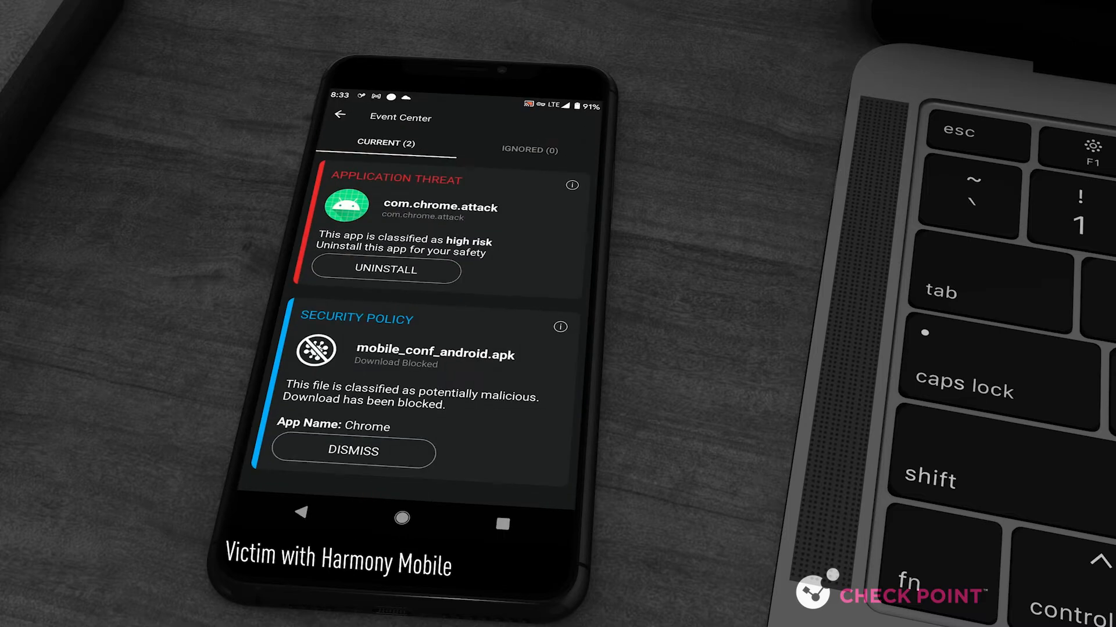
- Open the Event Center's Application Threat alert for com.chrome.attack
{"action": "left_click", "coordinate": [385, 270]}
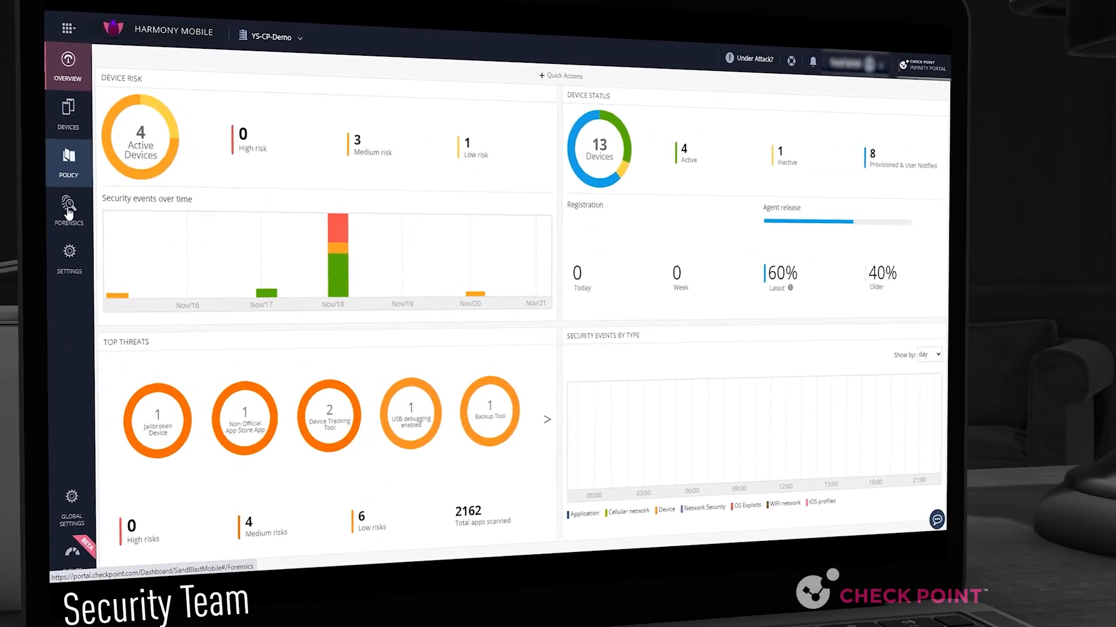
- Open com.chrome.attack from Forensics events and view its full MITRE ATT&CK table
{"action": "left_click", "coordinate": [69, 206]}
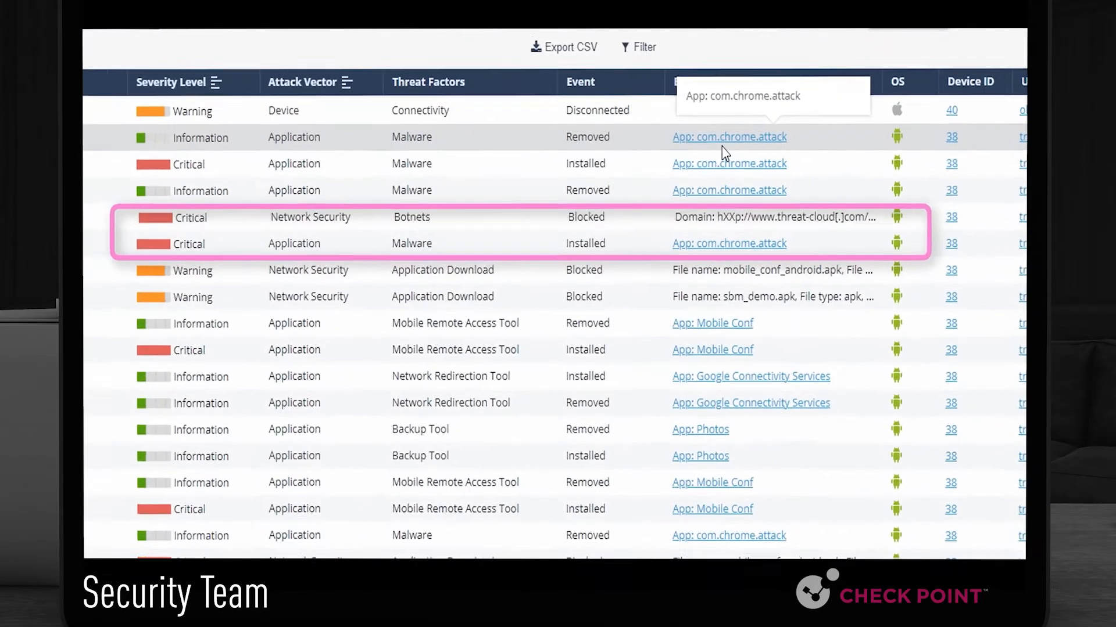
{"action": "left_click", "coordinate": [728, 137]}
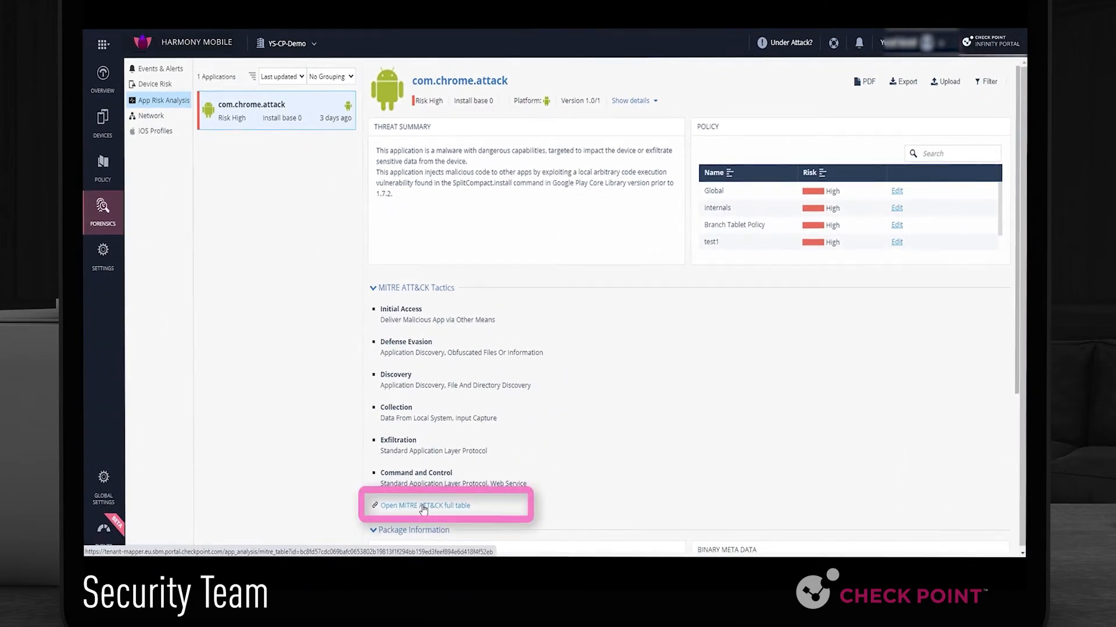
{"action": "left_click", "coordinate": [423, 505]}
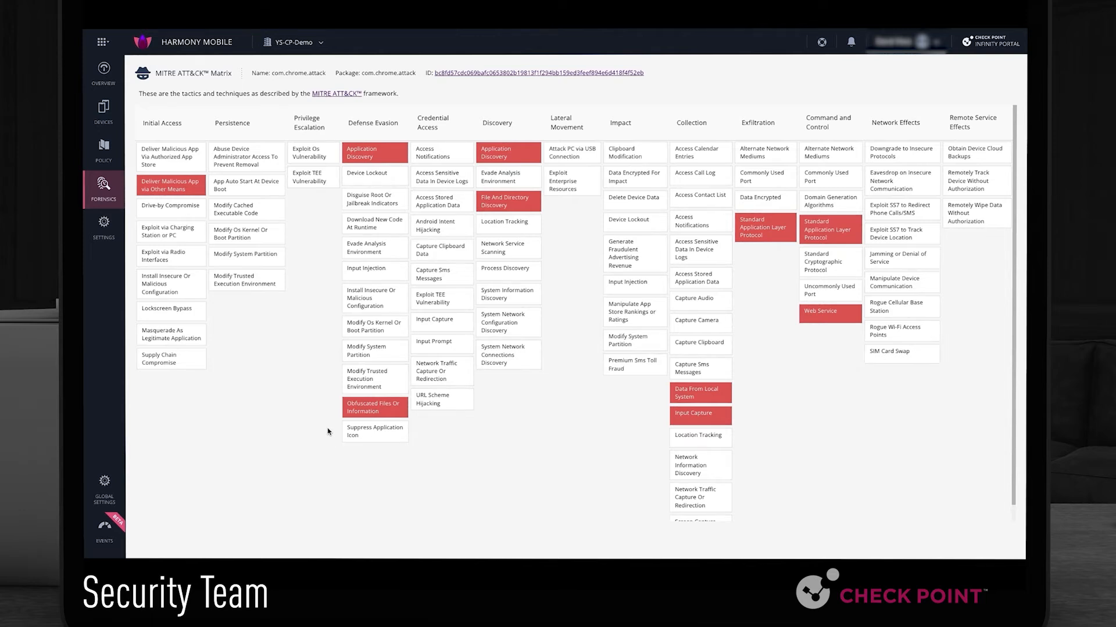
{"action": "mouse_move", "coordinate": [320, 324]}
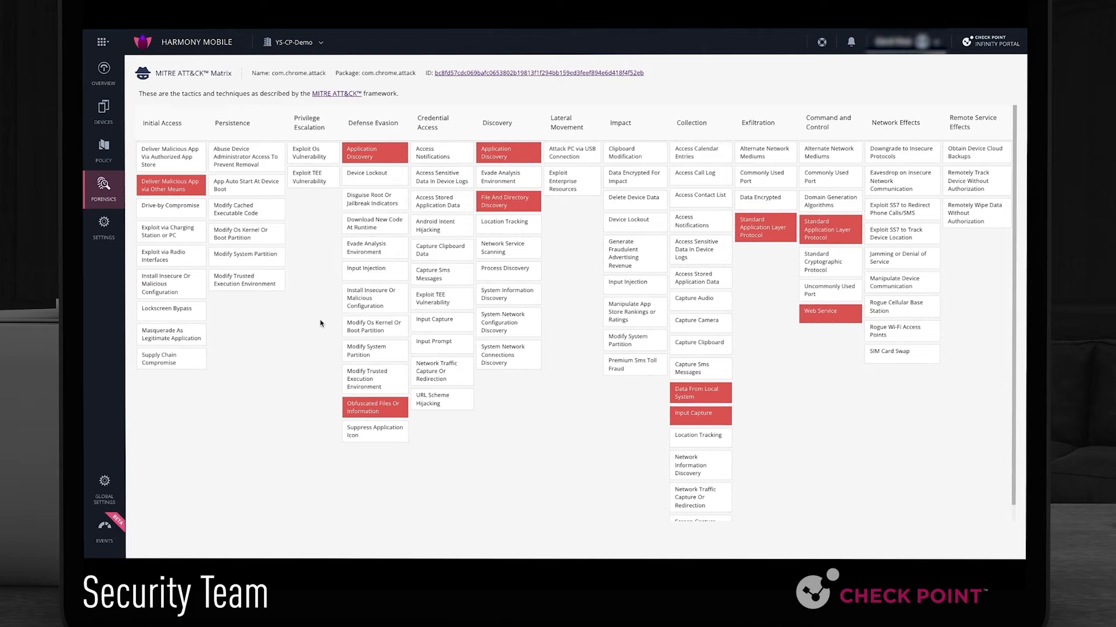
{"action": "mouse_move", "coordinate": [185, 119]}
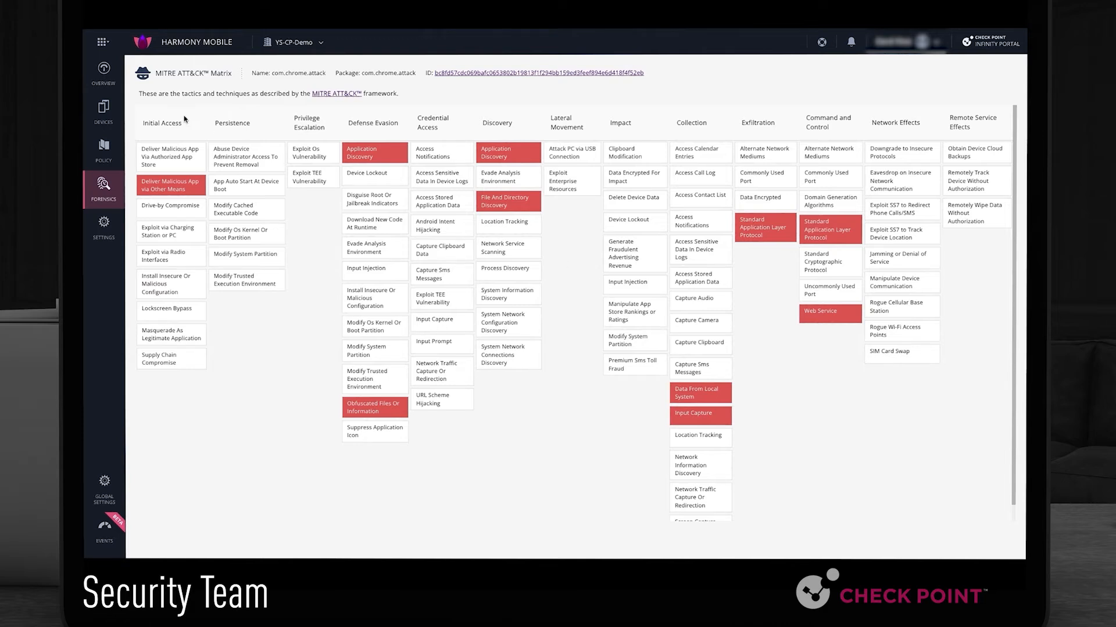
{"action": "mouse_move", "coordinate": [701, 132]}
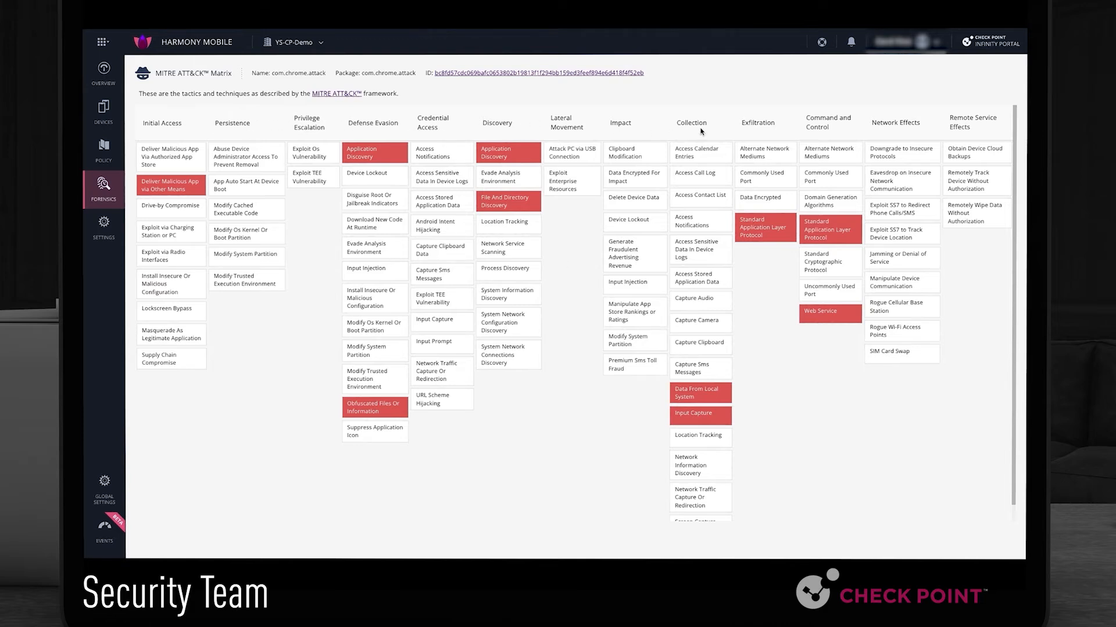
{"action": "mouse_move", "coordinate": [1006, 131]}
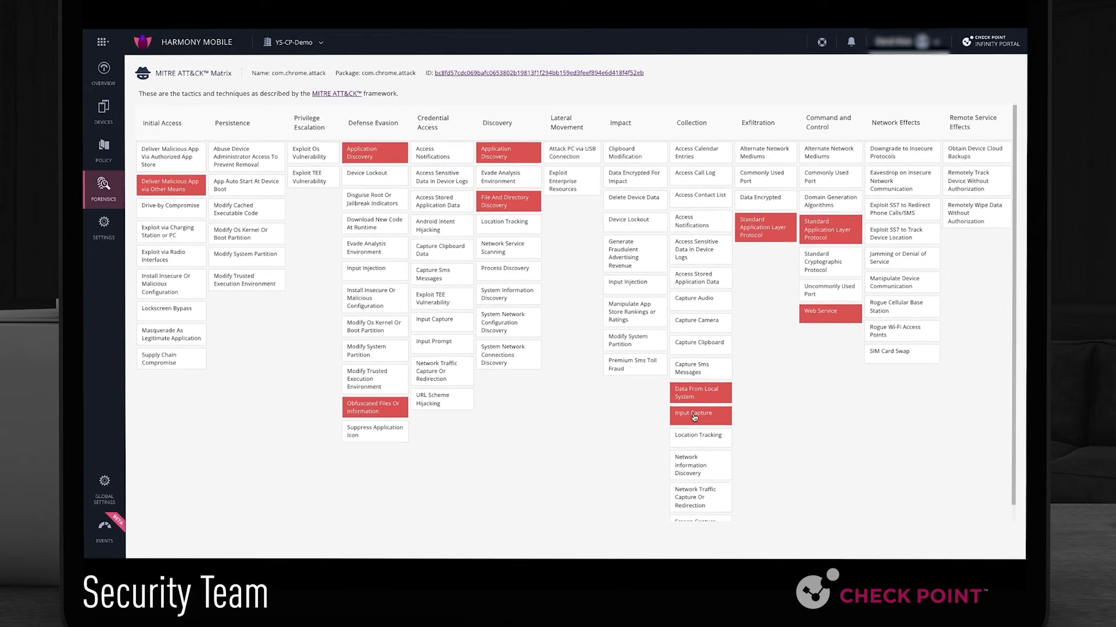
- Open the Input Capture cell under Collection and scroll to its Mitigations table
{"action": "left_click", "coordinate": [694, 414]}
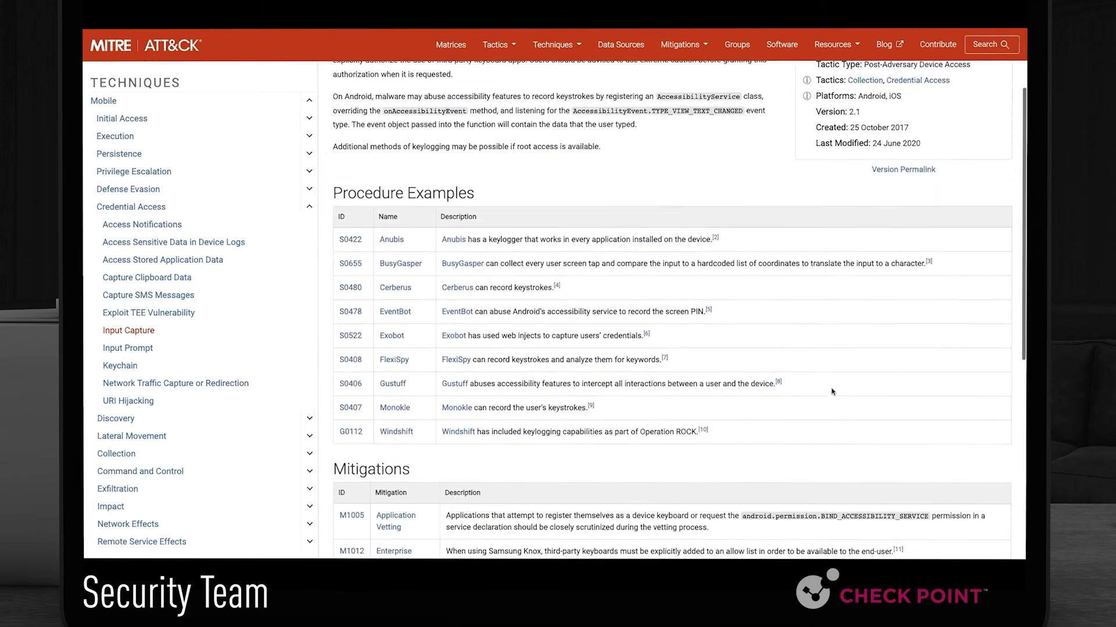
{"action": "scroll", "scroll_direction": "down", "scroll_amount": 3}
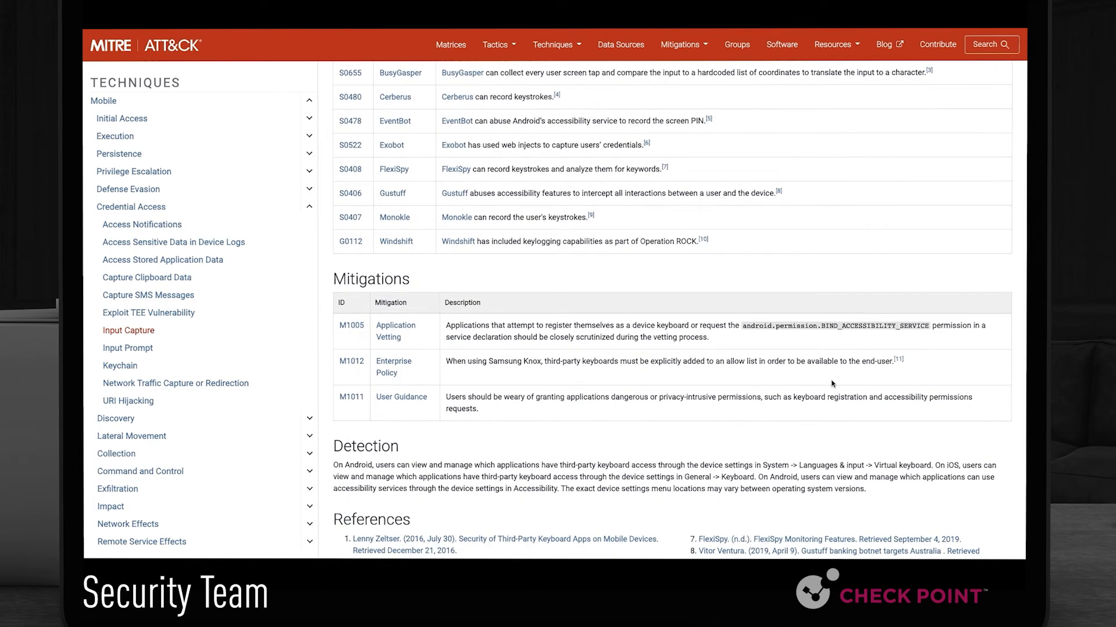